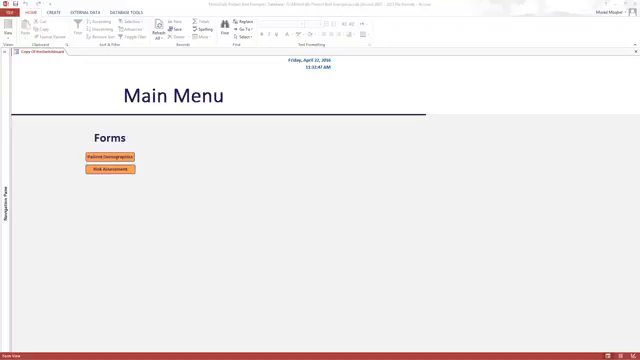
mouse_move(170, 138)
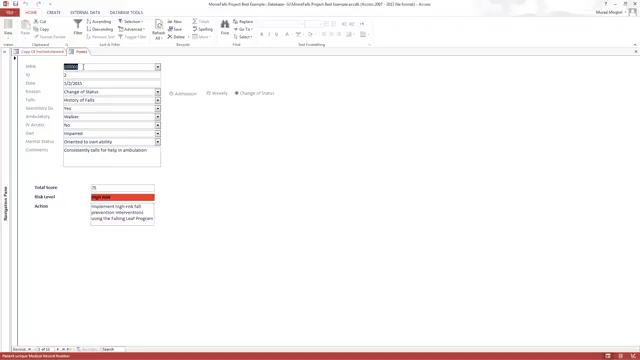
Step: Enter patient ID 100001 on the risk assessment form showing the High Risk record
text(100001)
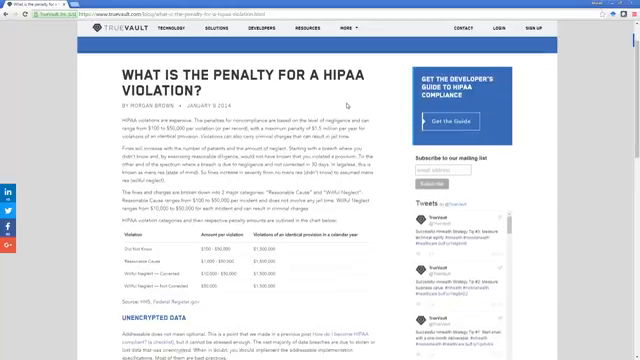
Step: Scroll the TrueVault HIPAA penalty article past the penalty tiers table
scroll(down, 3)
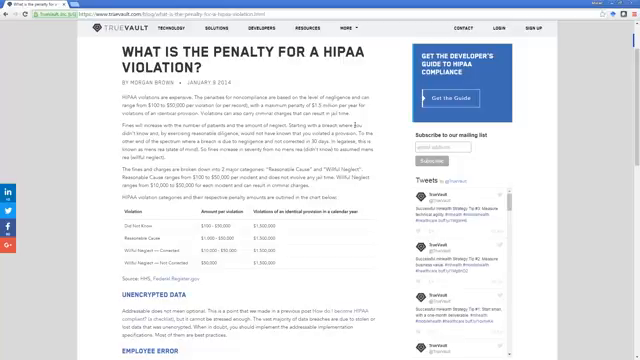
mouse_move(170, 193)
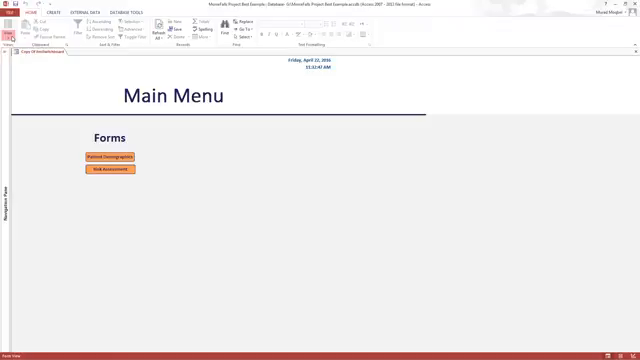
Step: Switch the Main Menu form to Design View from the View dropdown
click(11, 30)
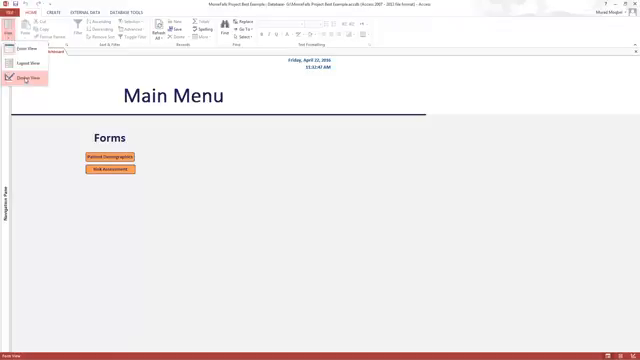
click(18, 76)
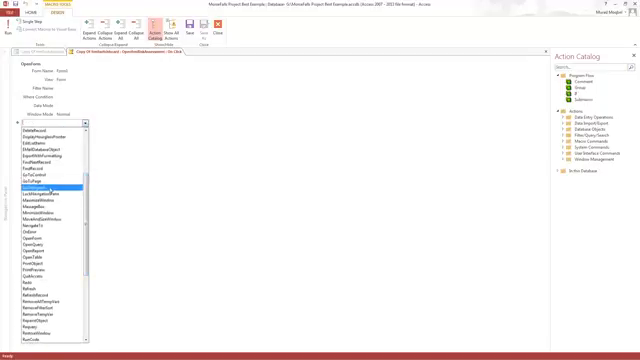
Step: Add a GoToRecord action after OpenForm Form1 with Record set to New
click(40, 188)
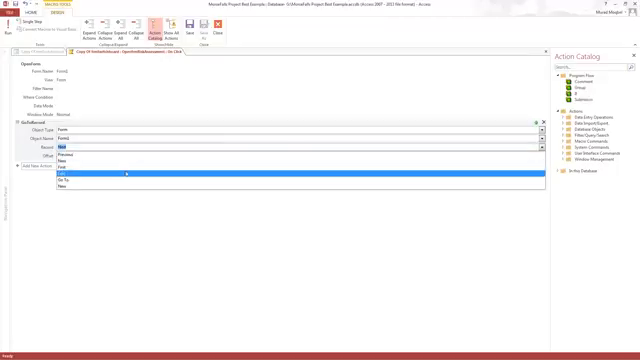
click(70, 174)
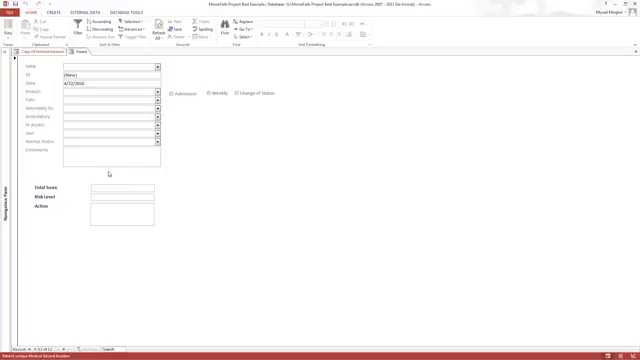
mouse_move(110, 172)
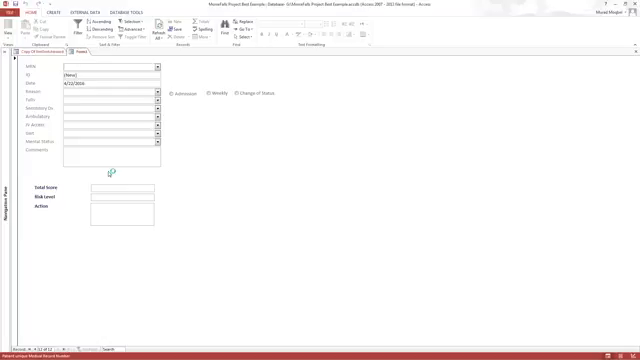